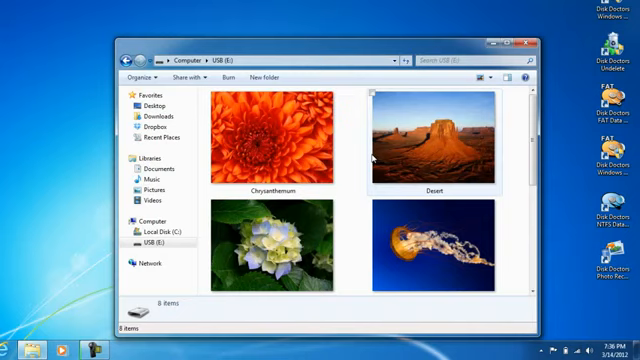
- Permanently delete all eight photos from the USB stick, confirming with Yes
scroll("down", 3)
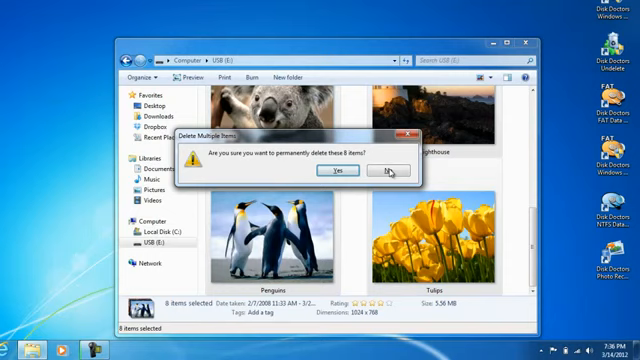
left_click(356, 172)
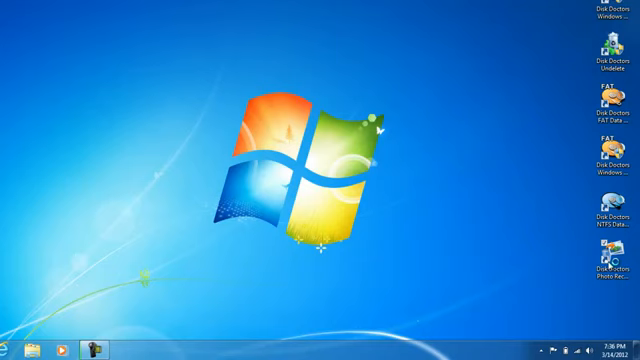
- Launch Disk Doctors Photo Recovery and select the USB (FAT32) drive for a deleted-photo scan
double_click(604, 264)
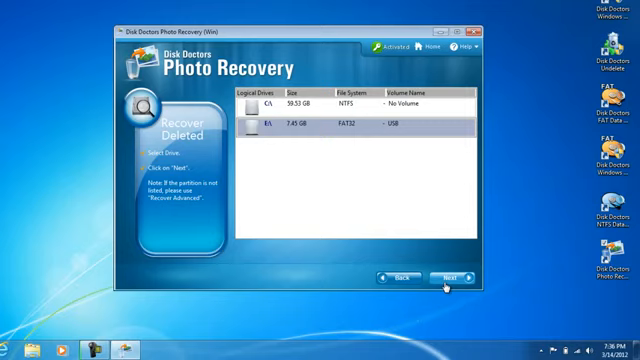
left_click(448, 276)
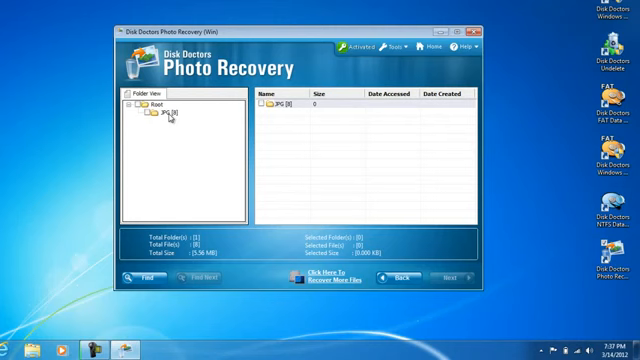
- Continue with Next from the found-files tree to the save-location screen
left_click(166, 118)
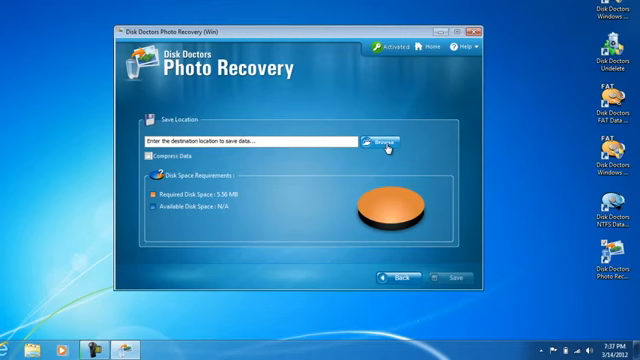
- Browse to the Desktop and save the recovered photos into a new folder there
left_click(384, 140)
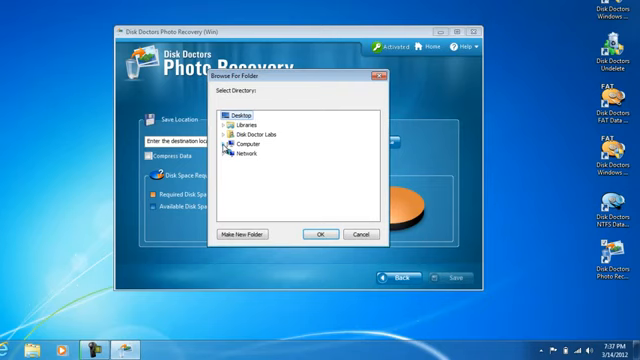
left_click(320, 232)
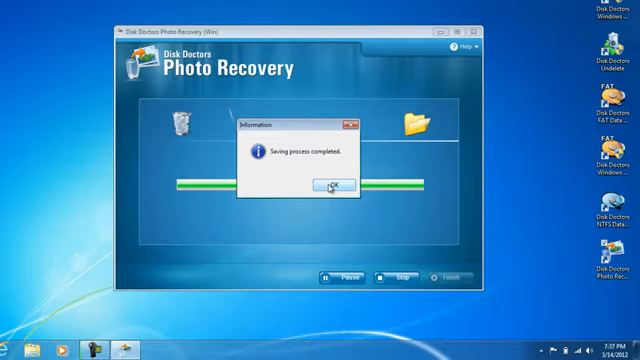
- Acknowledge the 'Saving process completed' message so the PhotoRecovery folder can be checked
left_click(334, 188)
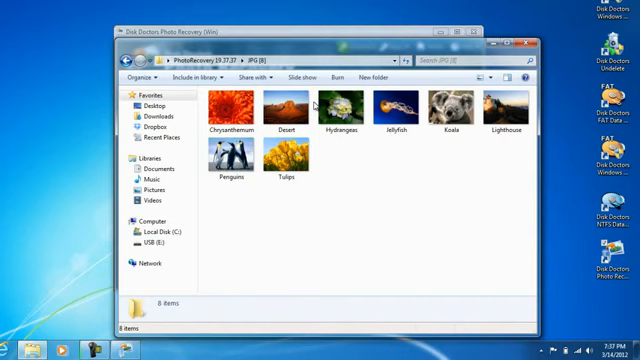